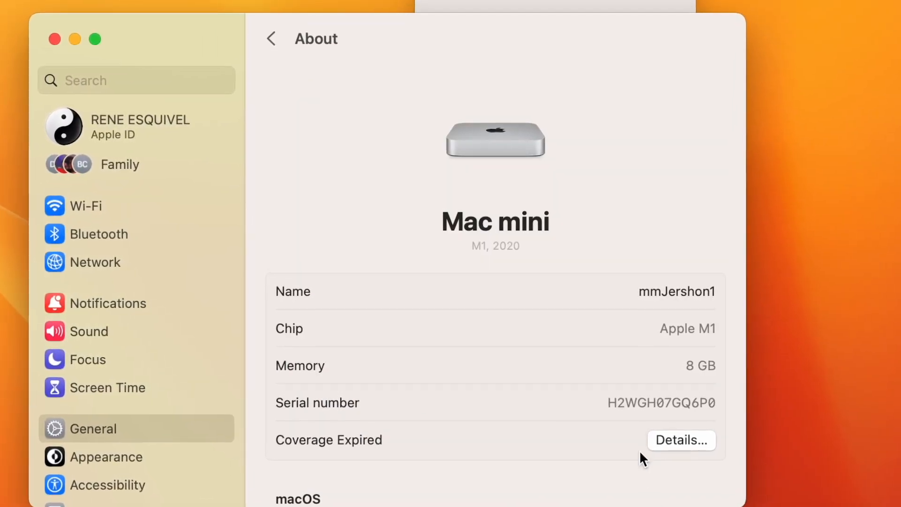
Step: On the iPhone, open Settings, then General and its AirPlay & Handoff page
scroll(down, 3)
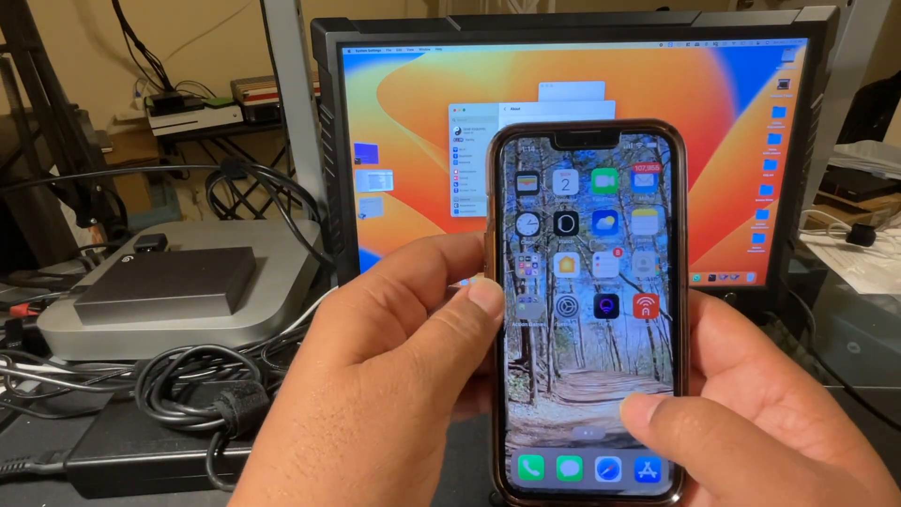
click(566, 305)
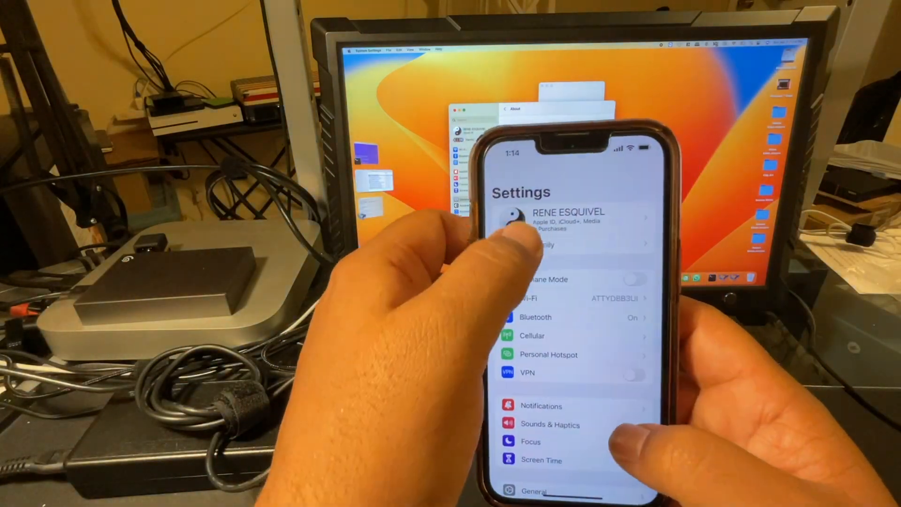
scroll(down, 3)
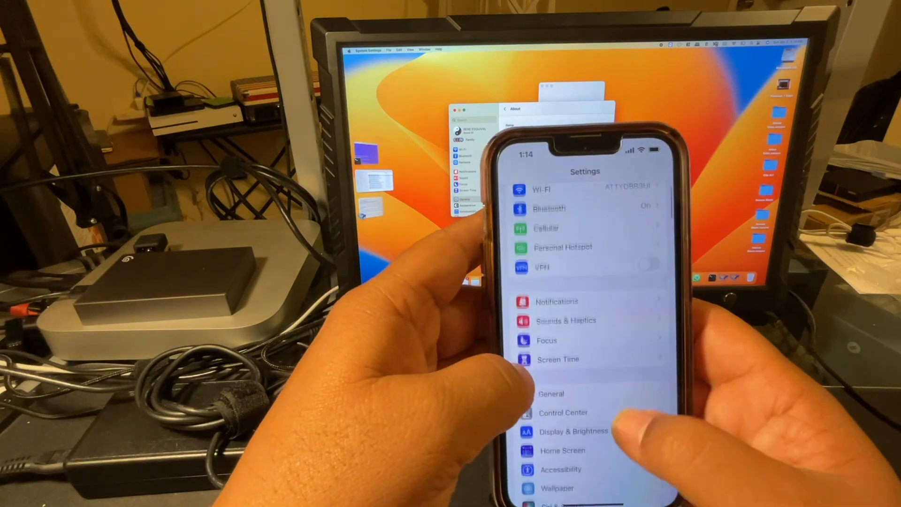
click(550, 394)
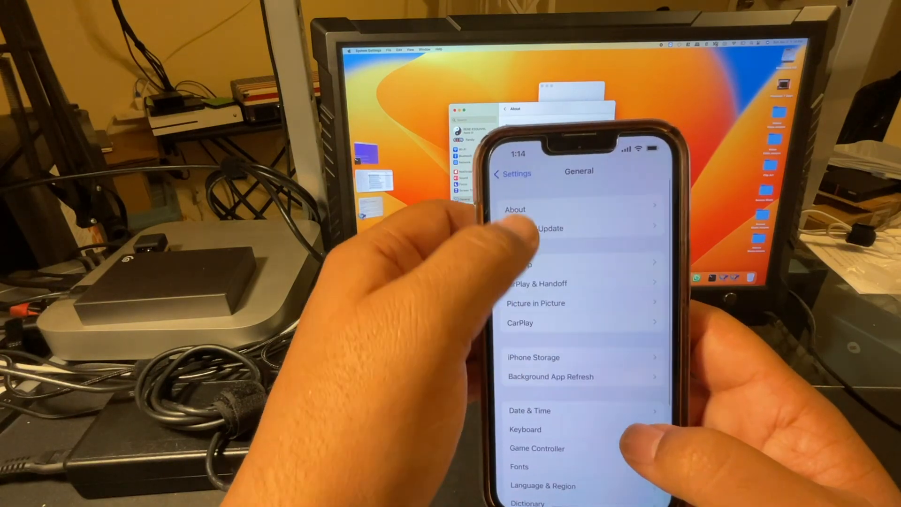
click(515, 209)
text(fa)
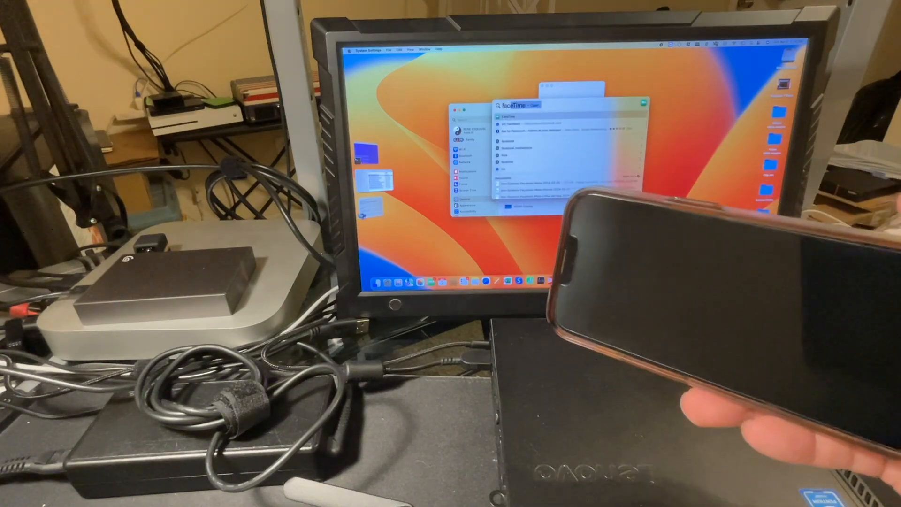
Step: Launch FaceTime from Spotlight results and show its camera and microphone options
click(506, 113)
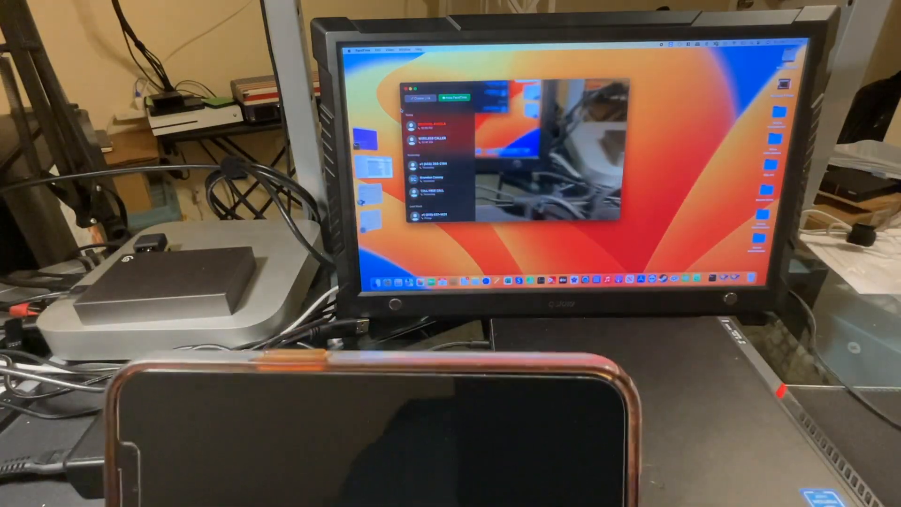
click(259, 36)
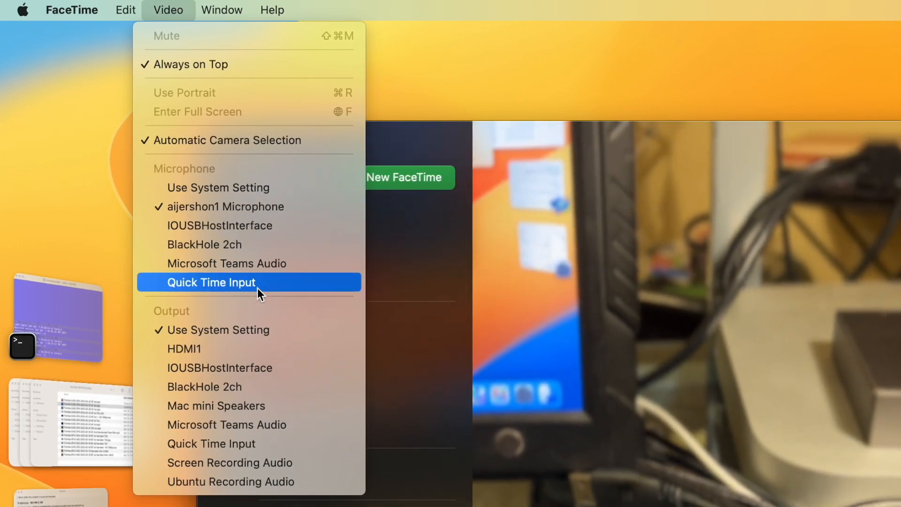
mouse_move(242, 262)
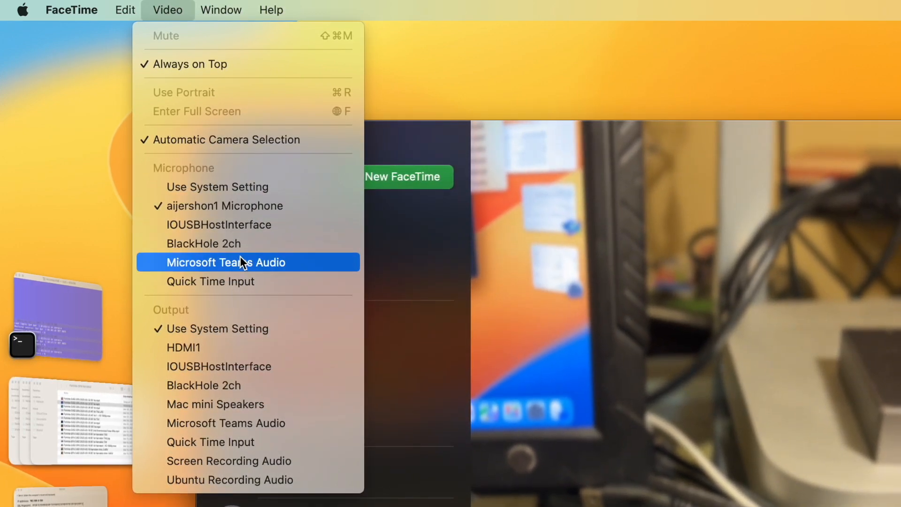
mouse_move(203, 242)
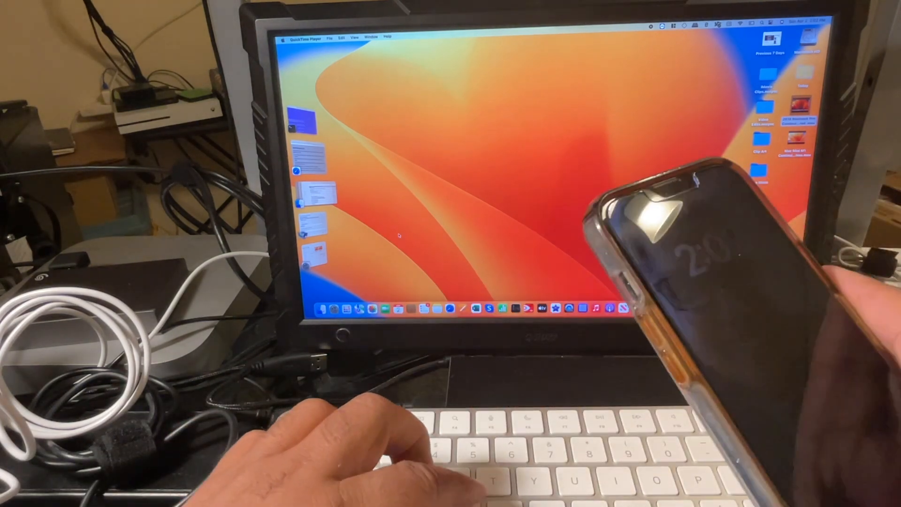
Step: Search Spotlight for 'faceTime' to relaunch FaceTime
text(faceTime)
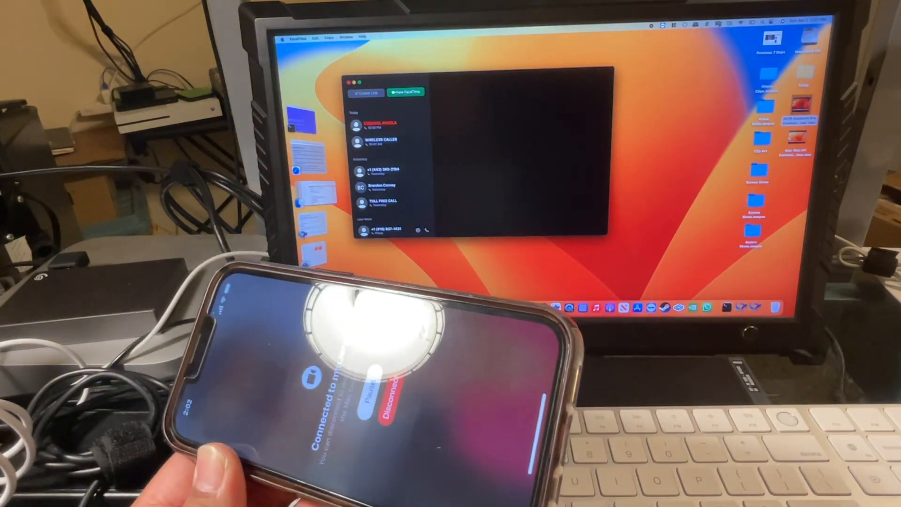
Step: Review FaceTime's darkened camera window, then search System Settings for 'unive'
click(328, 38)
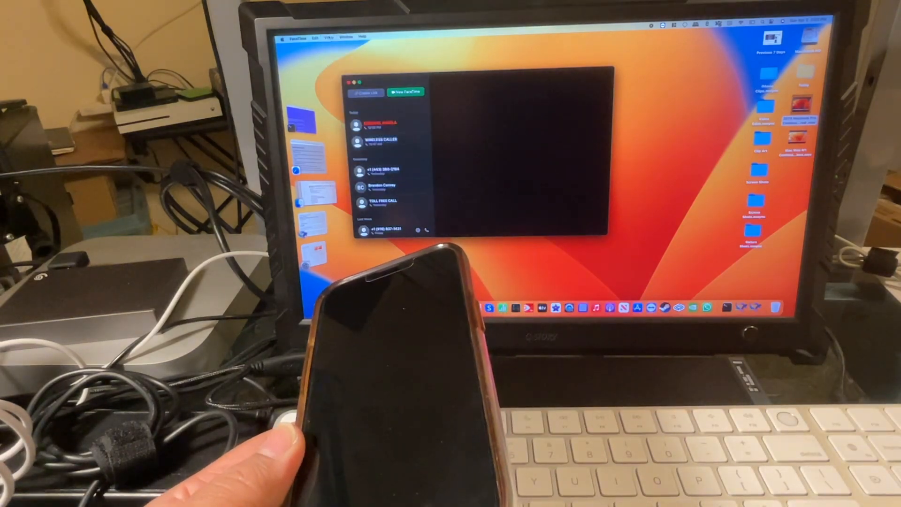
click(329, 36)
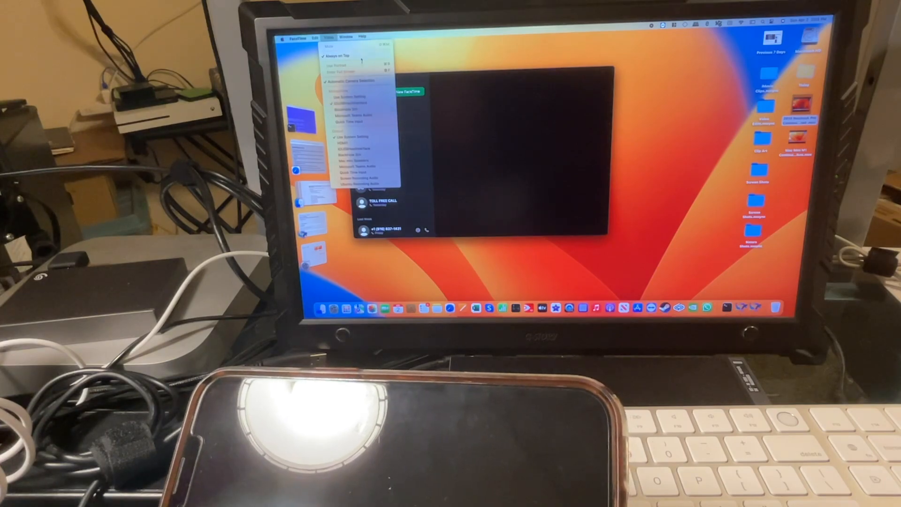
text(universal)
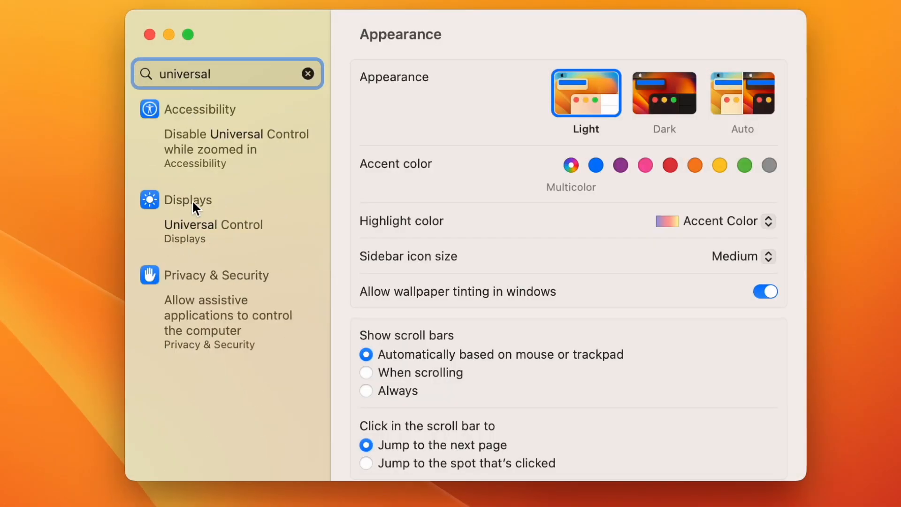
Step: Via Universal Control, disconnect the linked second device's display, leaving only HDMI1
click(213, 231)
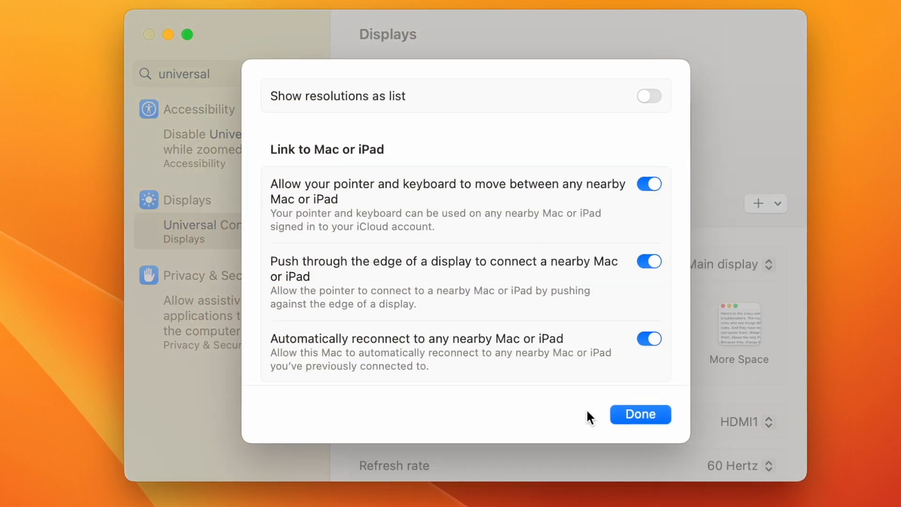
click(639, 414)
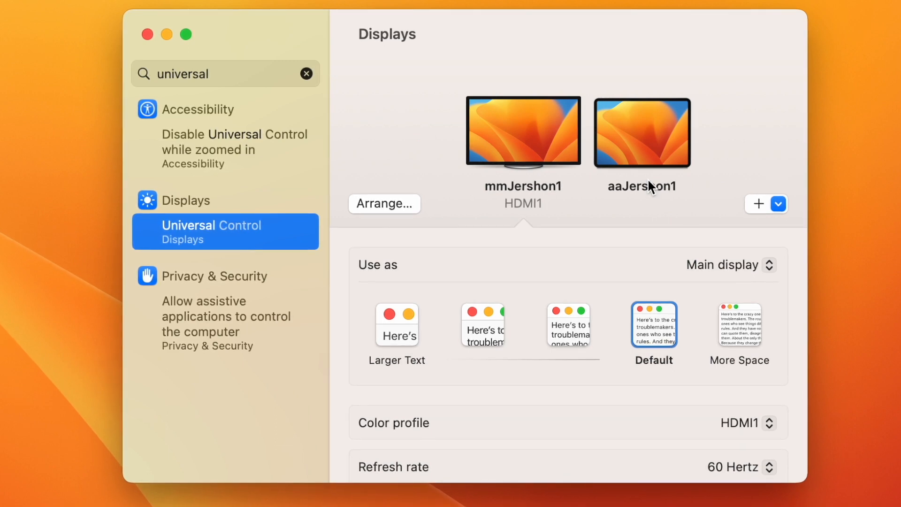
mouse_move(652, 164)
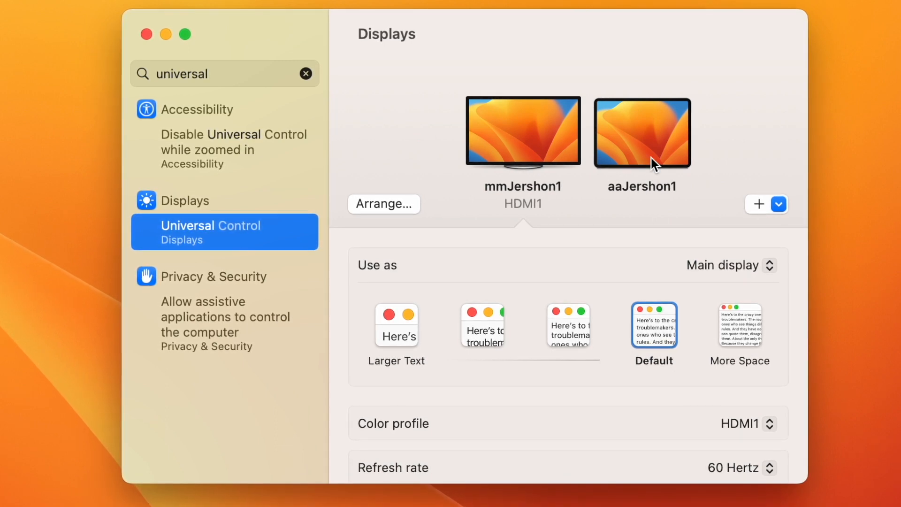
click(642, 133)
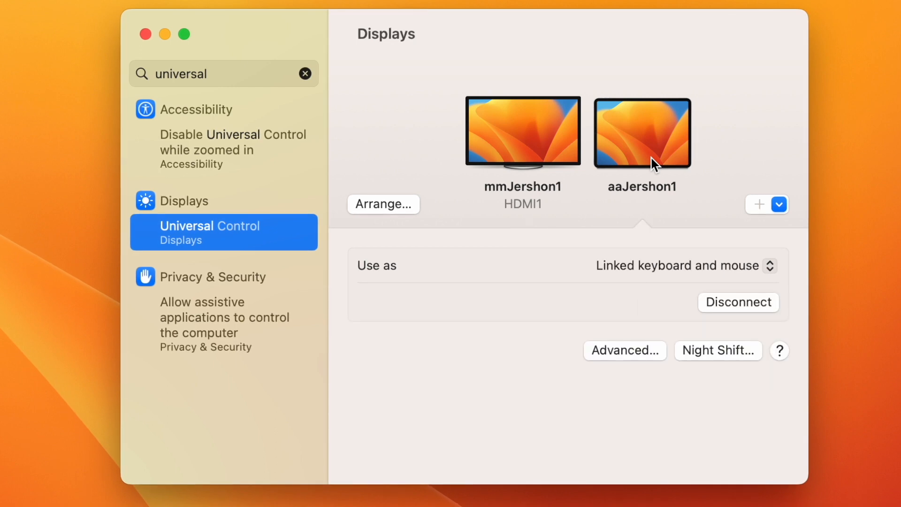
mouse_move(722, 306)
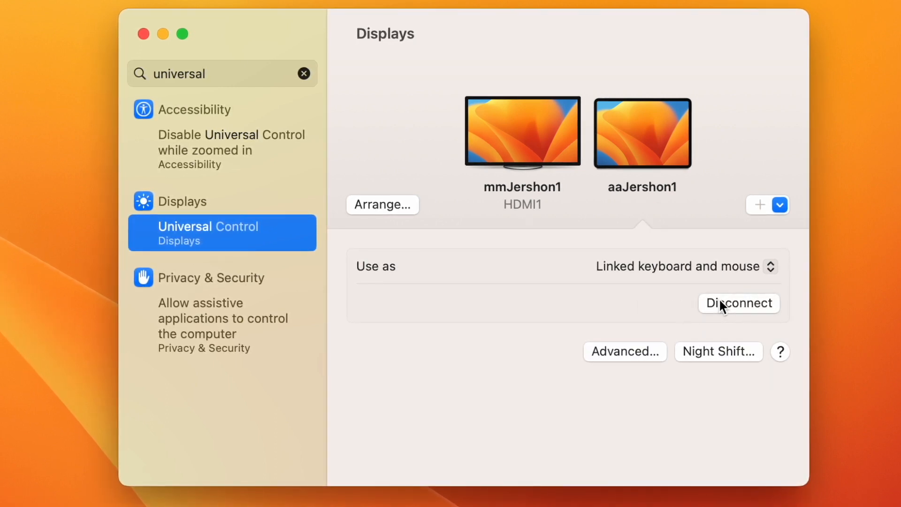
click(738, 303)
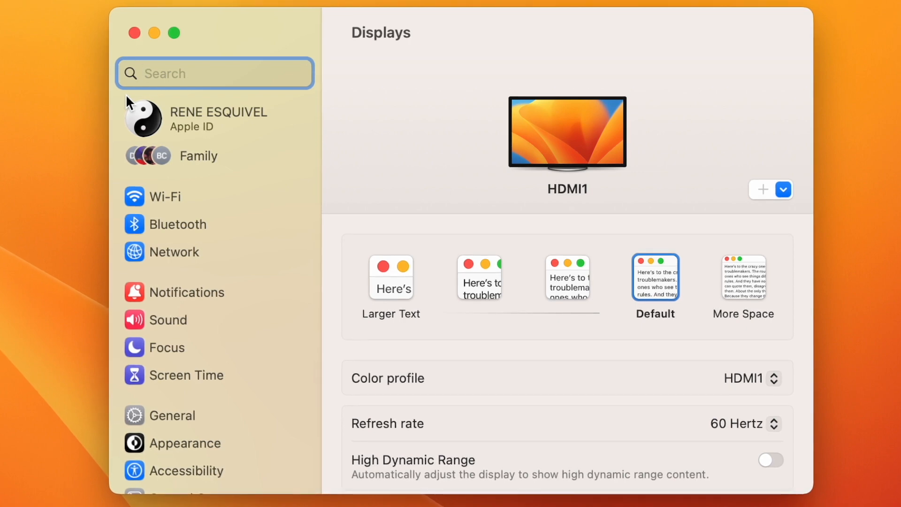
text(continuity)
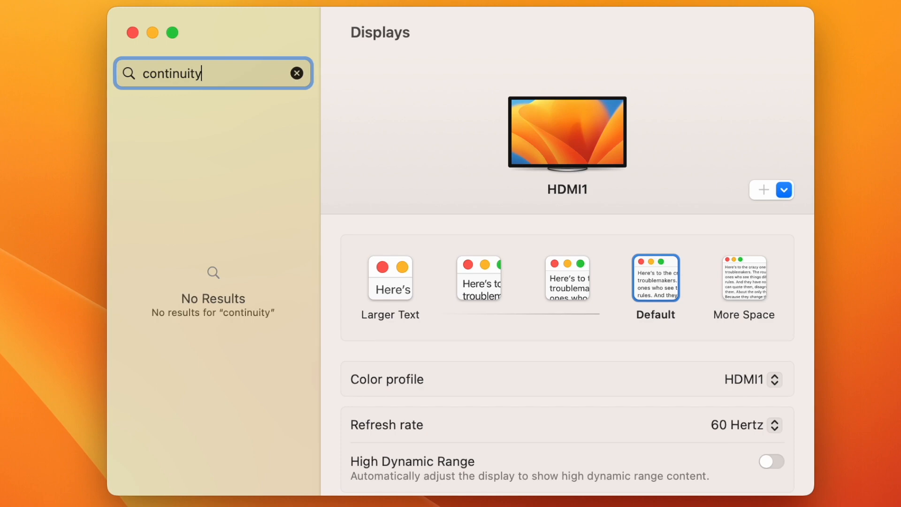
click(297, 73)
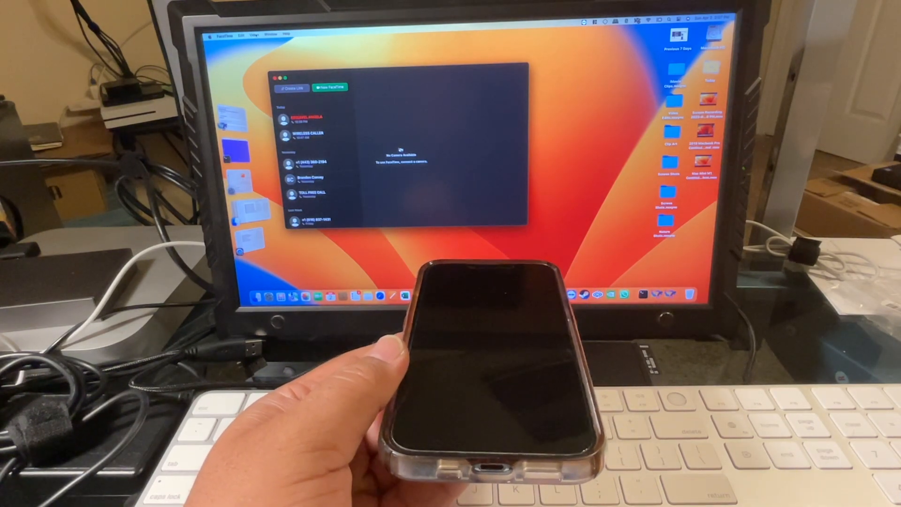
Step: Focus the FaceTime window showing 'No Camera Available'
click(254, 34)
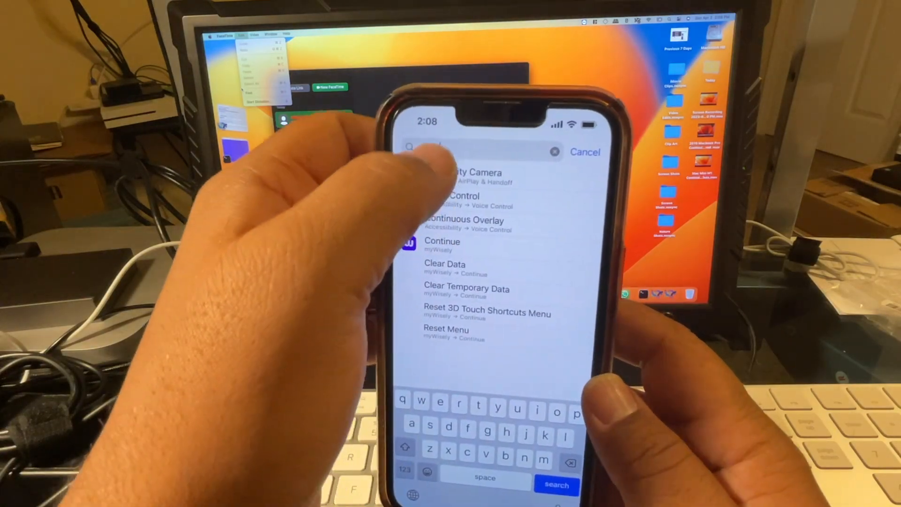
Step: Open the iPhone's Continuity Camera search result, then FaceTime's camera and microphone options
click(471, 172)
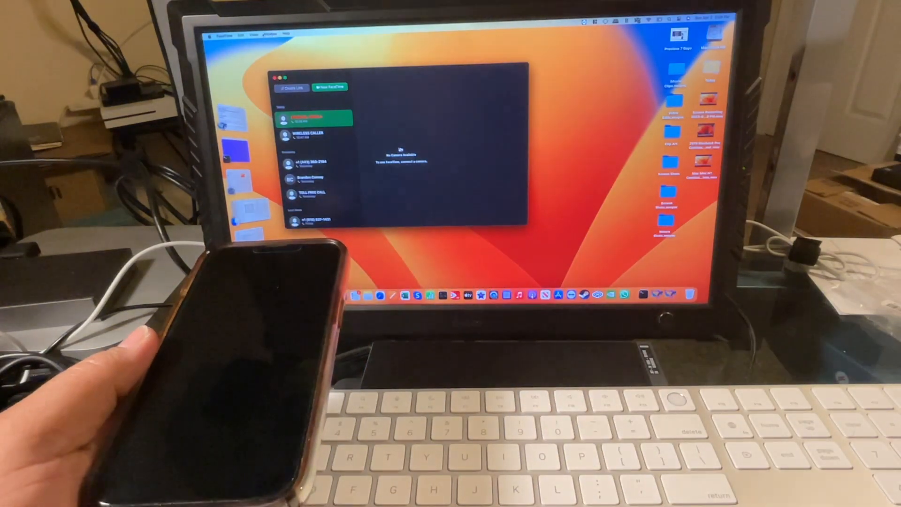
click(253, 33)
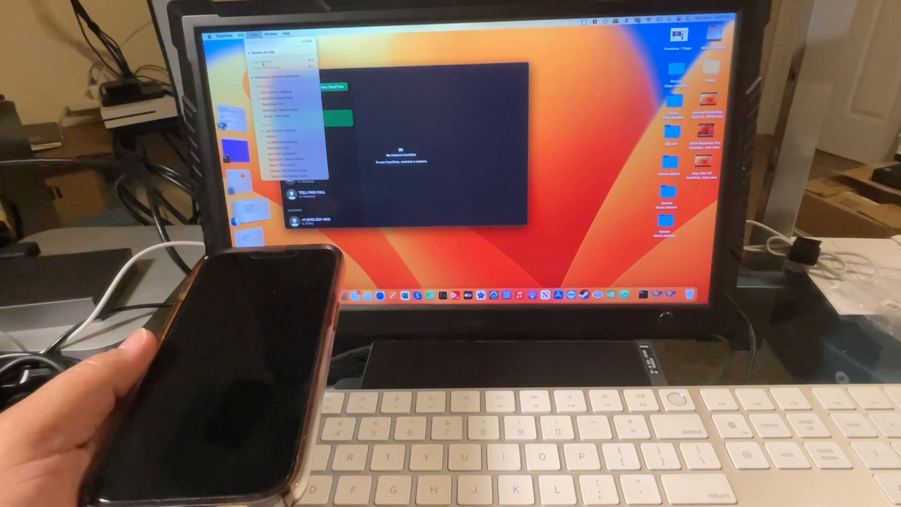